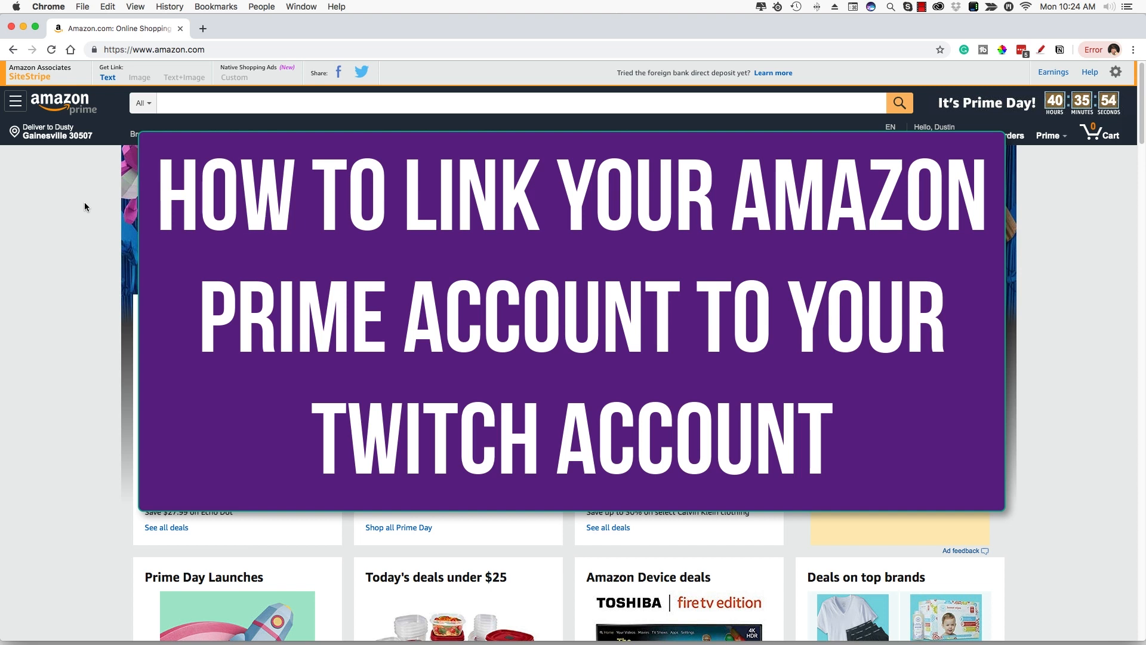
{"action": "mouse_move", "coordinate": [1076, 261]}
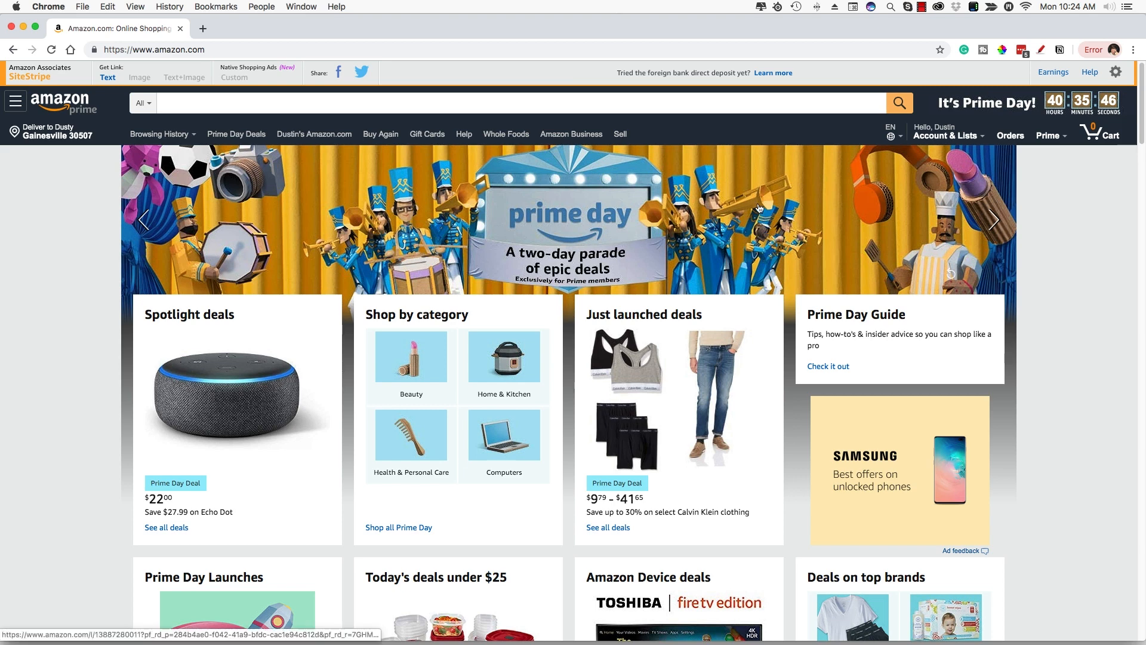
{"action": "mouse_move", "coordinate": [603, 159]}
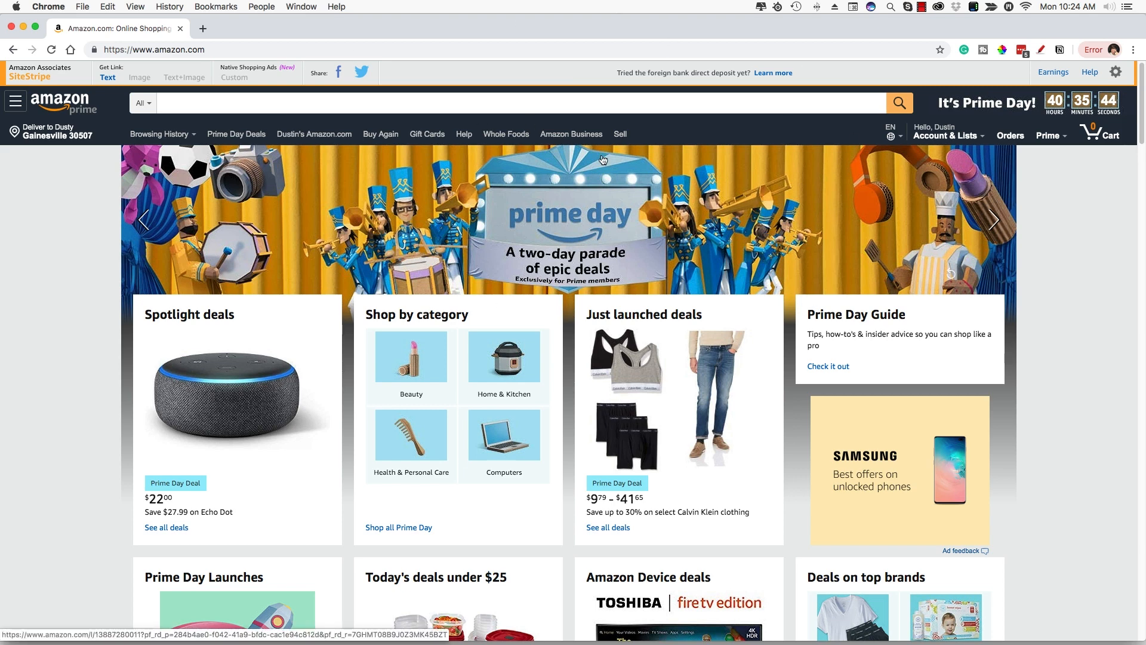
Open Your Account from the Account & Lists menu.
{"action": "left_click", "coordinate": [947, 136]}
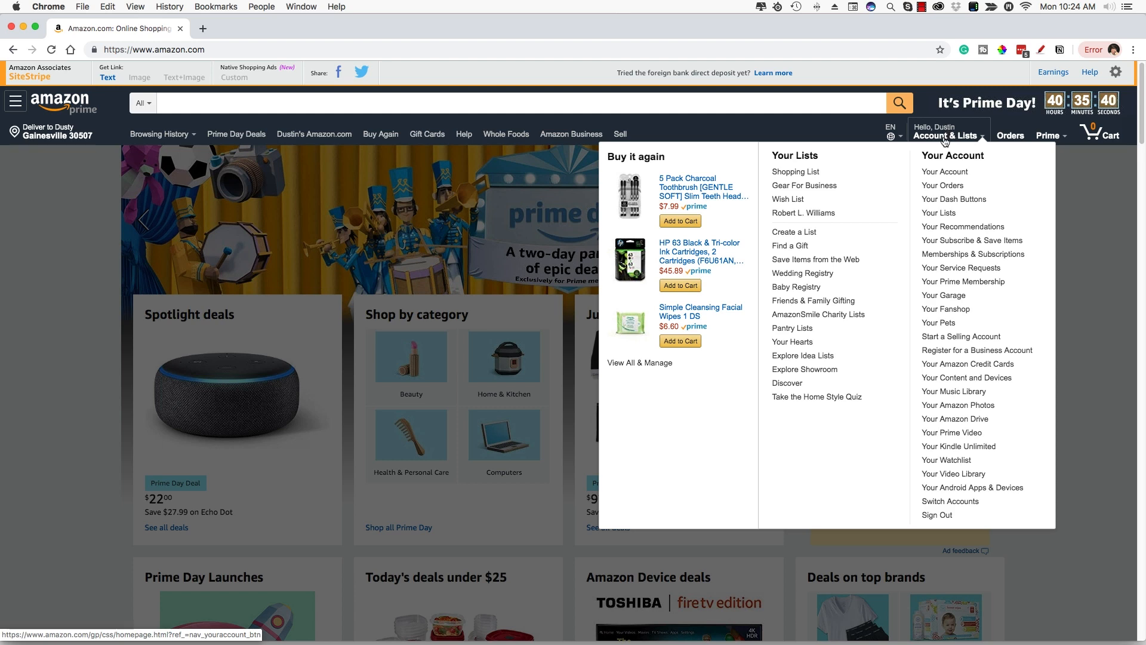
{"action": "left_click", "coordinate": [943, 172]}
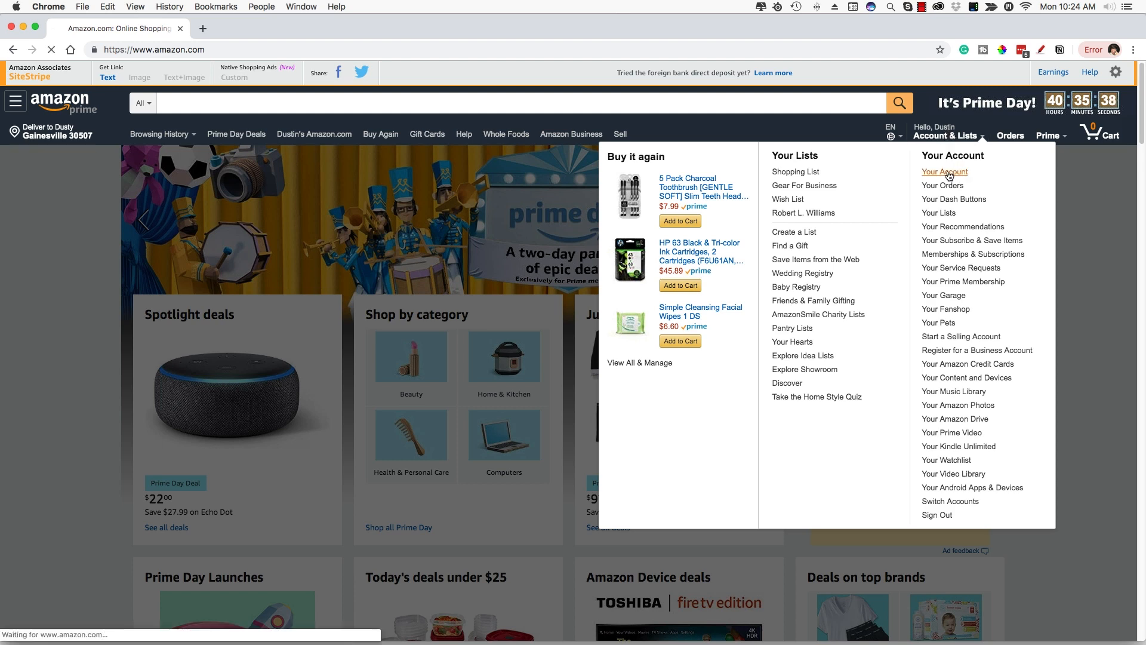
{"action": "left_click", "coordinate": [944, 172]}
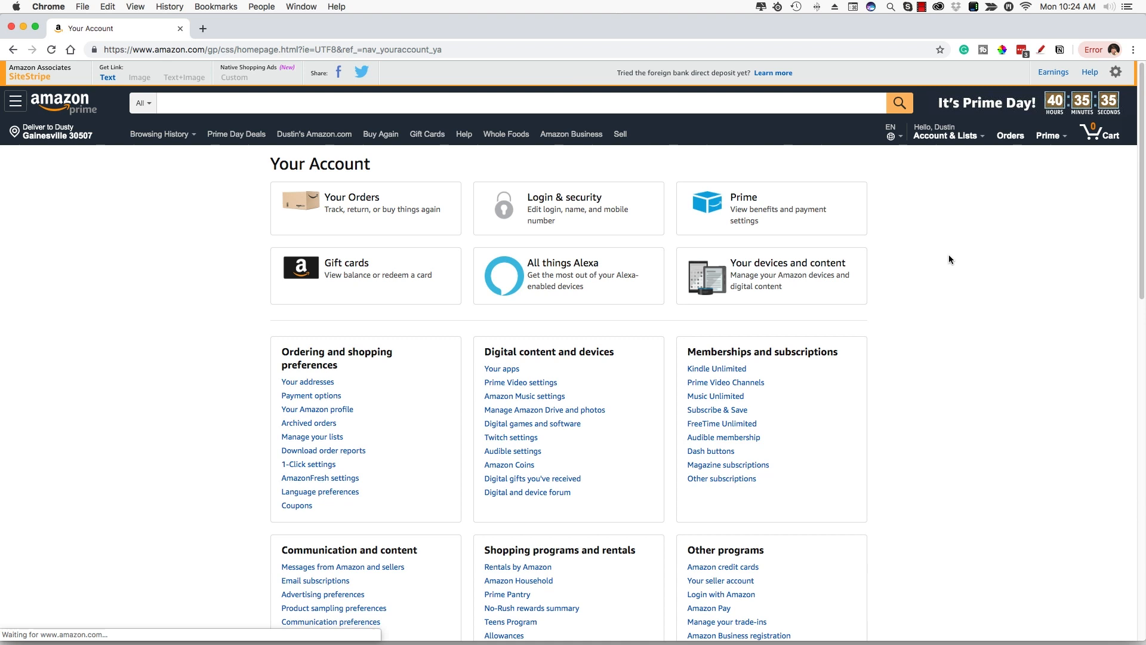
{"action": "mouse_move", "coordinate": [808, 256]}
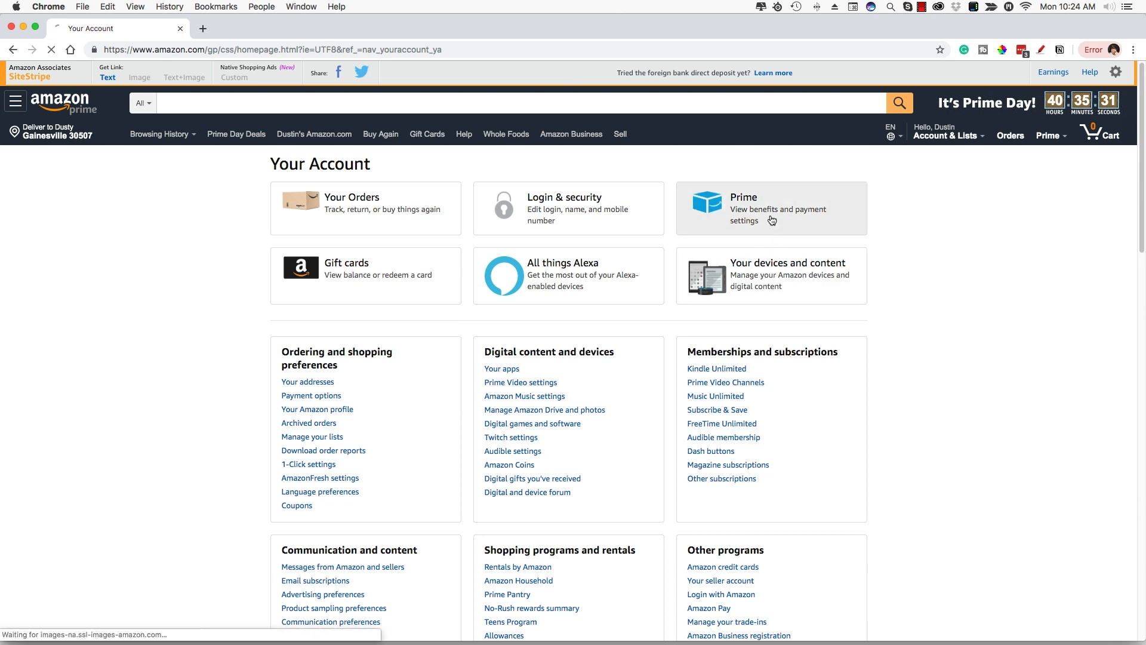
Go from the Prime card's STREAM benefits to Twitch Prime and explore it.
{"action": "scroll", "scroll_direction": "down", "scroll_amount": 3}
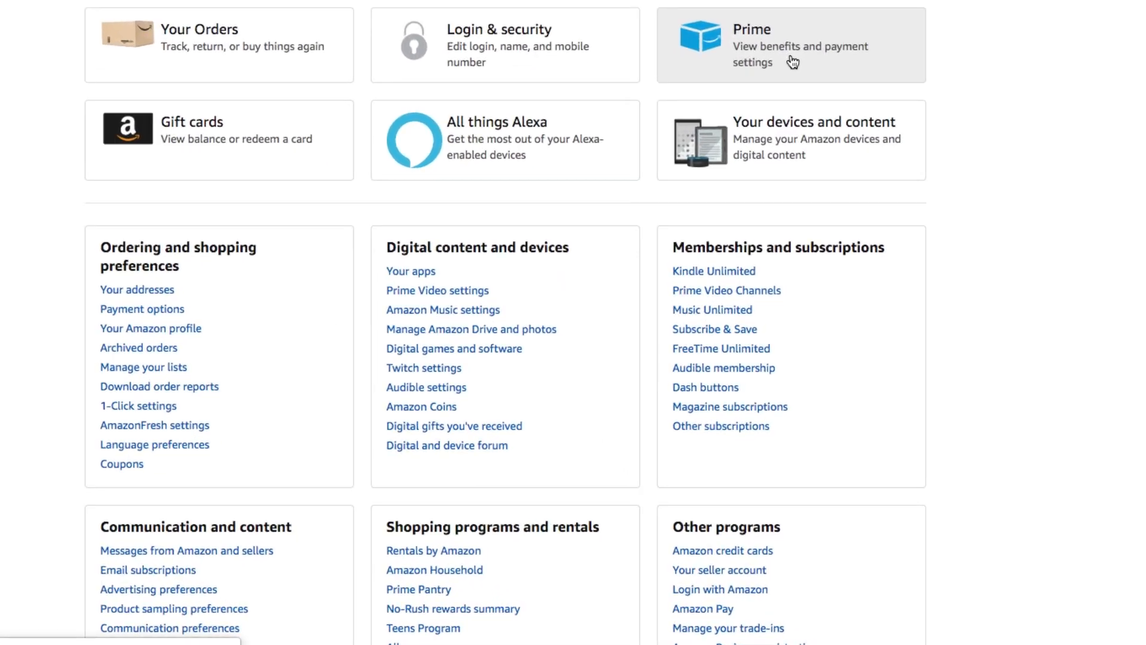
{"action": "left_click", "coordinate": [789, 46]}
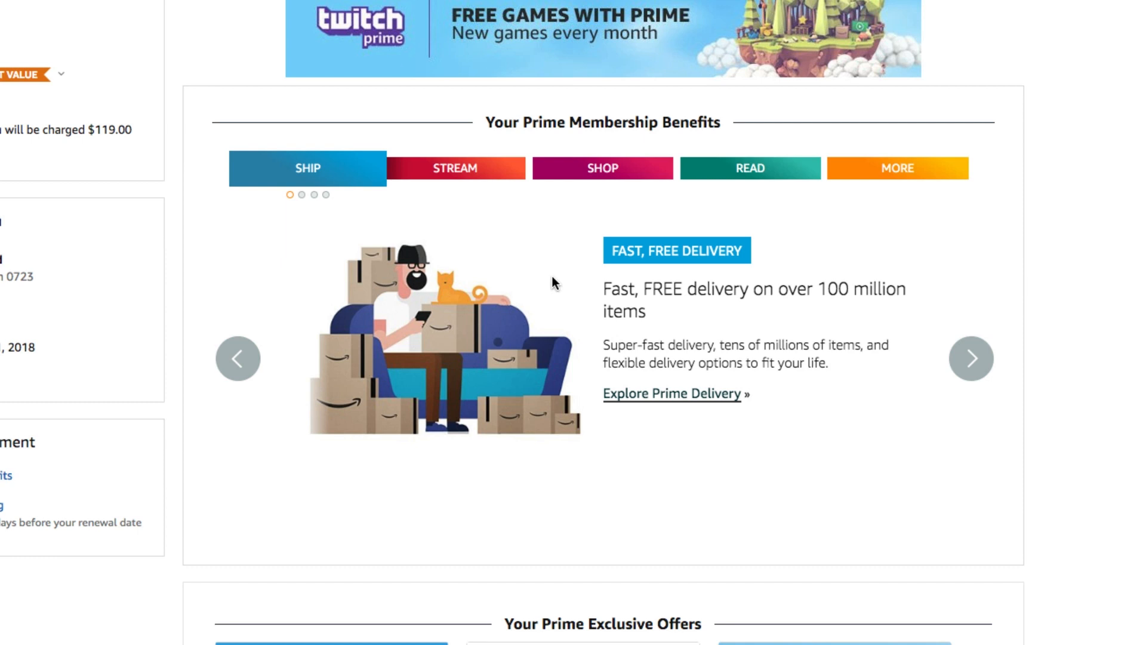
{"action": "mouse_move", "coordinate": [413, 225]}
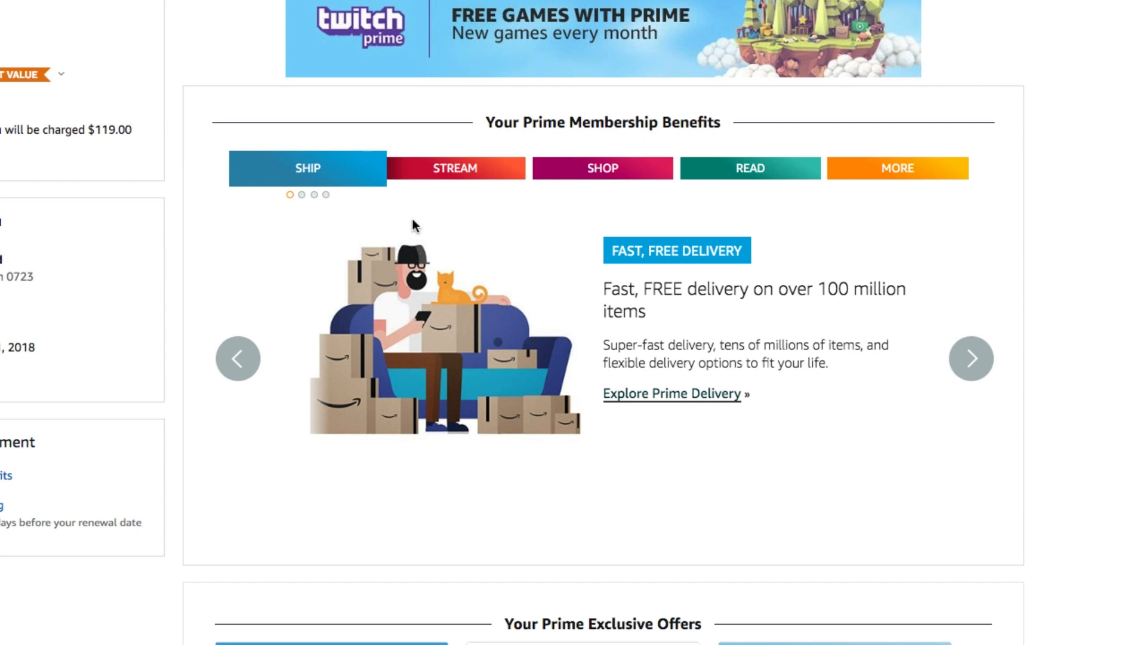
{"action": "left_click", "coordinate": [453, 169]}
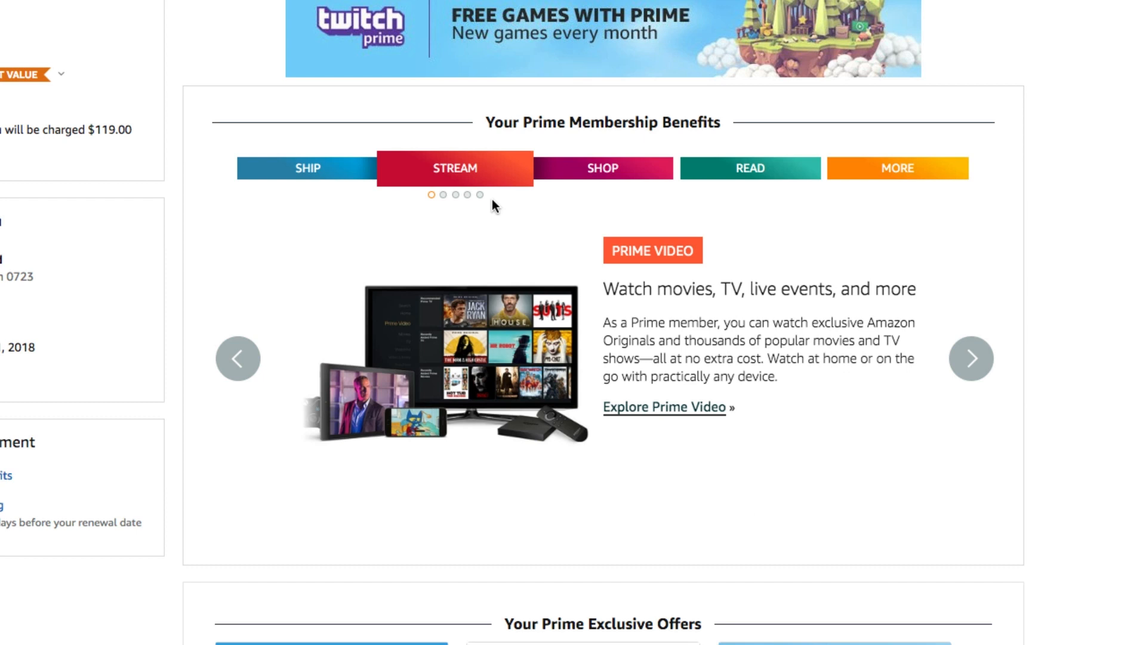
{"action": "left_click", "coordinate": [971, 359]}
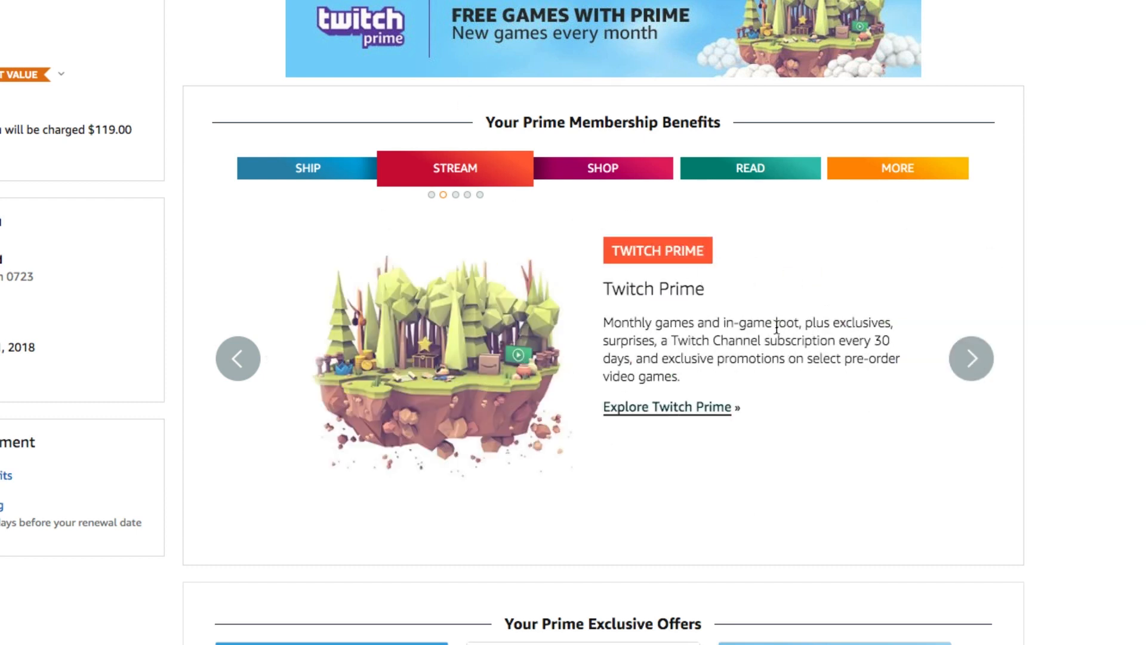
{"action": "mouse_move", "coordinate": [665, 417]}
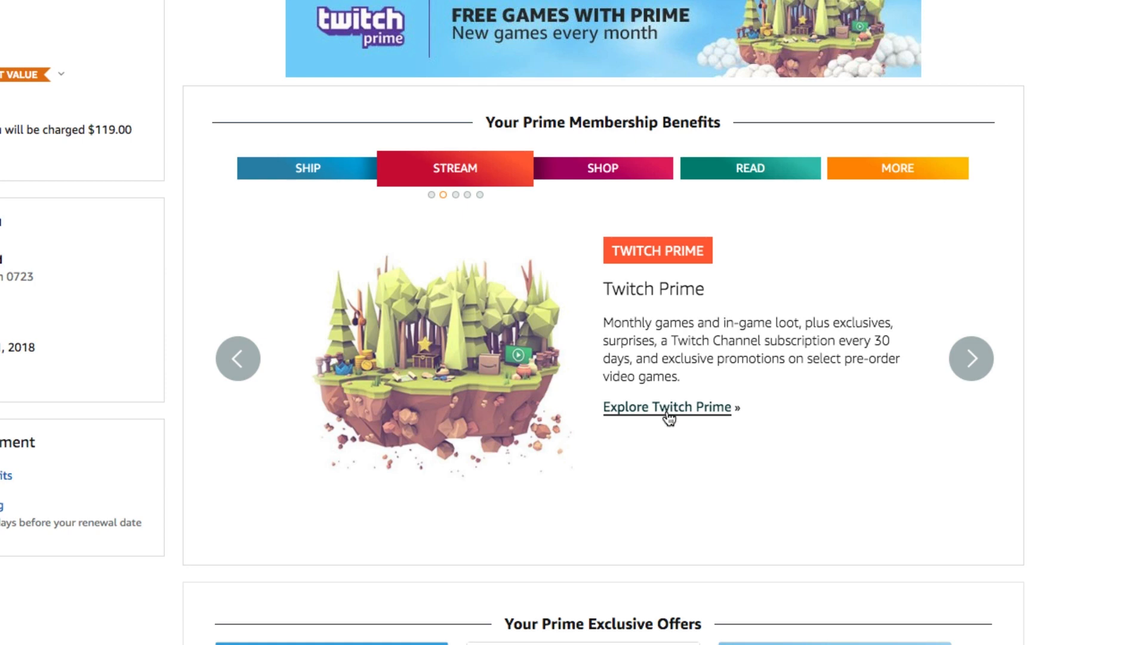
{"action": "left_click", "coordinate": [666, 406]}
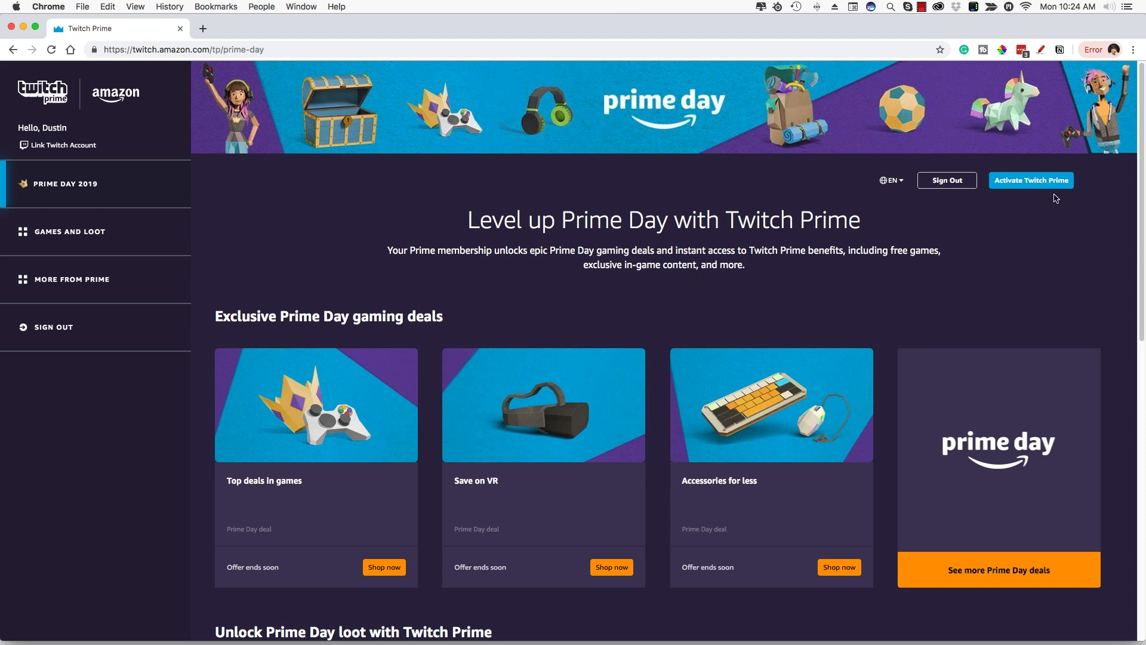
{"action": "mouse_move", "coordinate": [988, 257]}
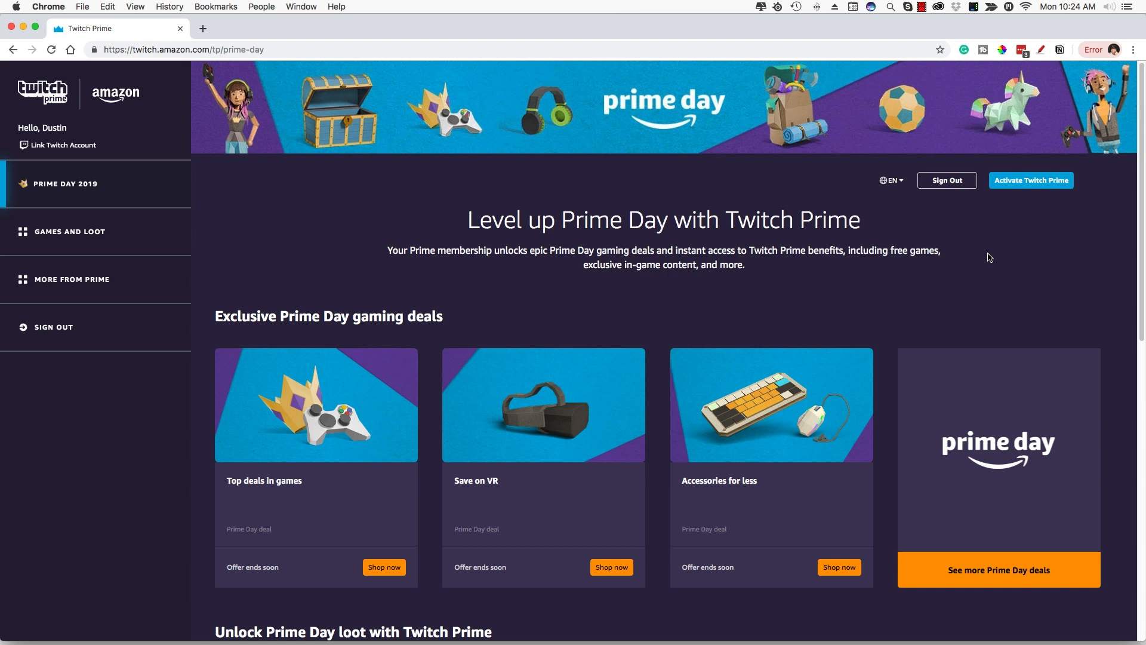
{"action": "mouse_move", "coordinate": [973, 244]}
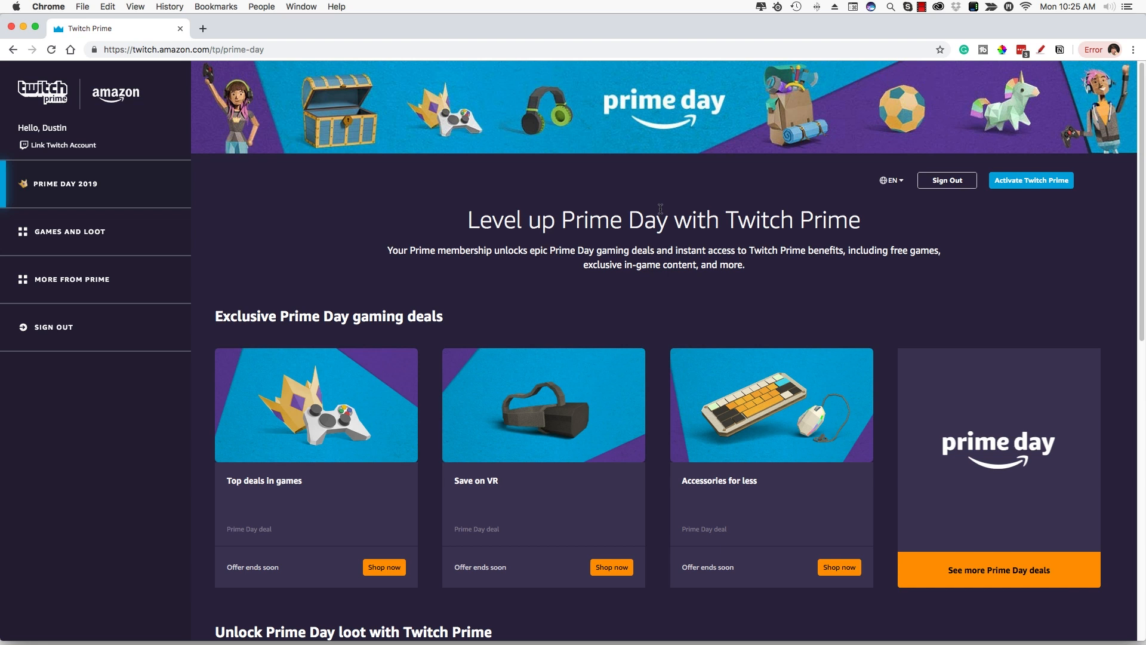
{"action": "mouse_move", "coordinate": [1044, 222]}
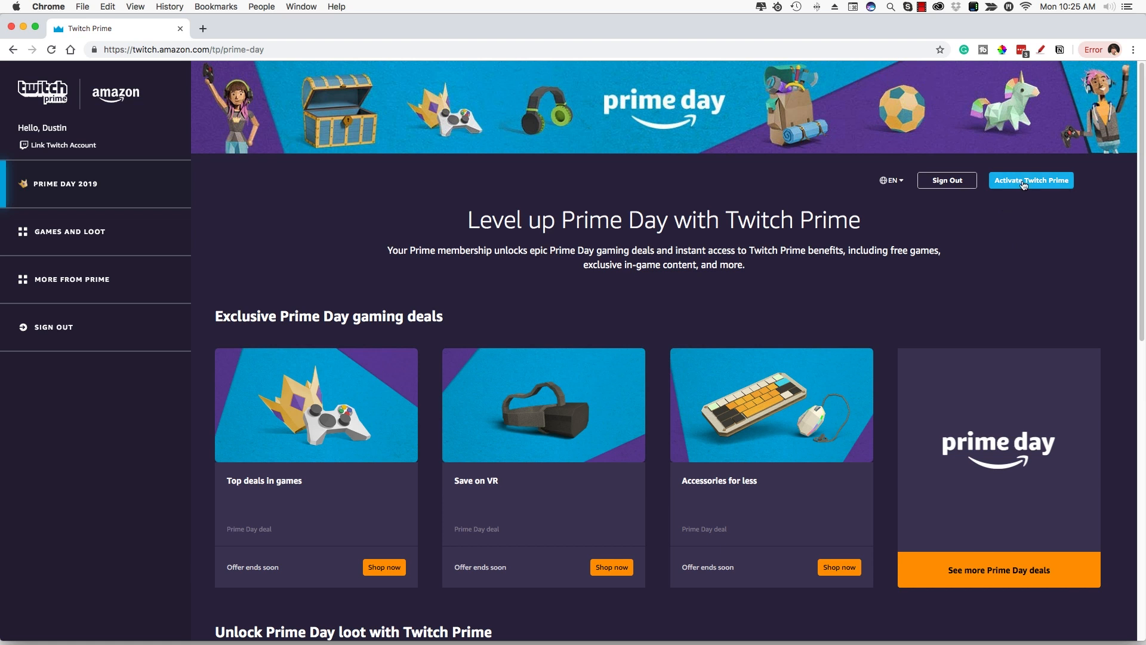
Start Twitch Prime activation, keeping United States as the country.
{"action": "left_click", "coordinate": [1031, 180]}
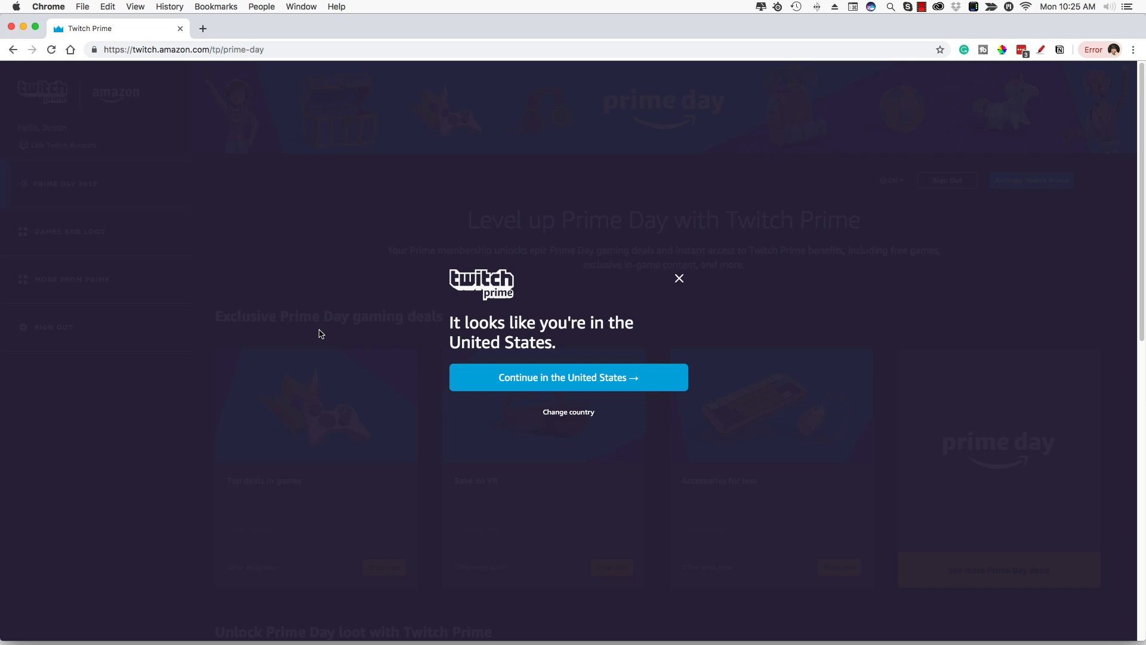
{"action": "left_click", "coordinate": [568, 411]}
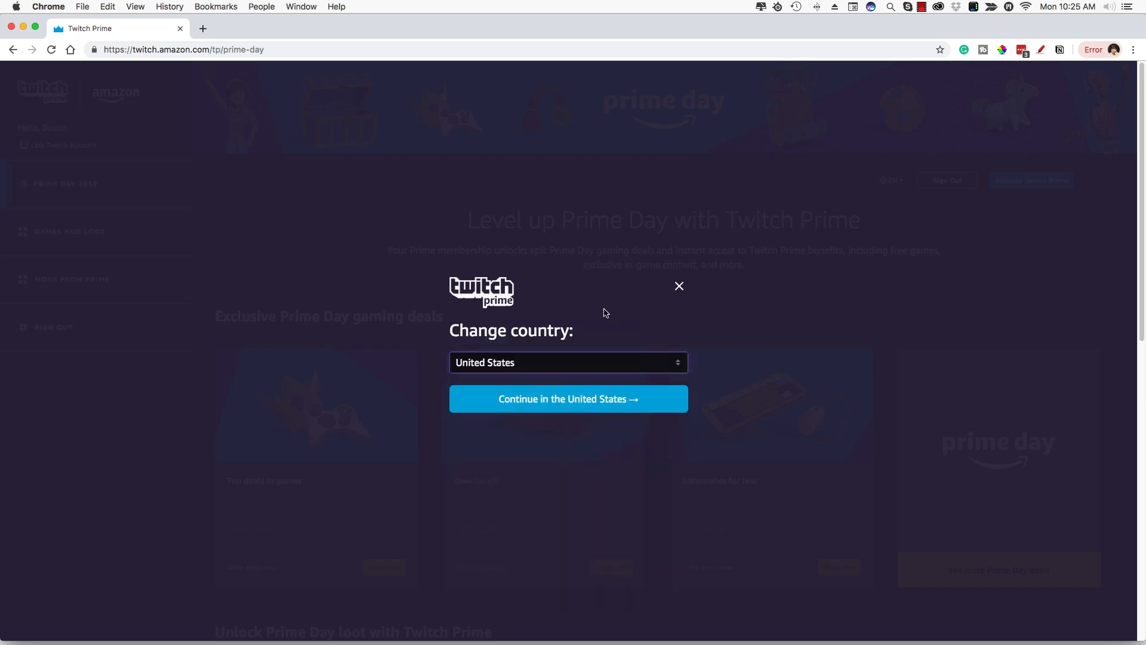
{"action": "left_click", "coordinate": [568, 398]}
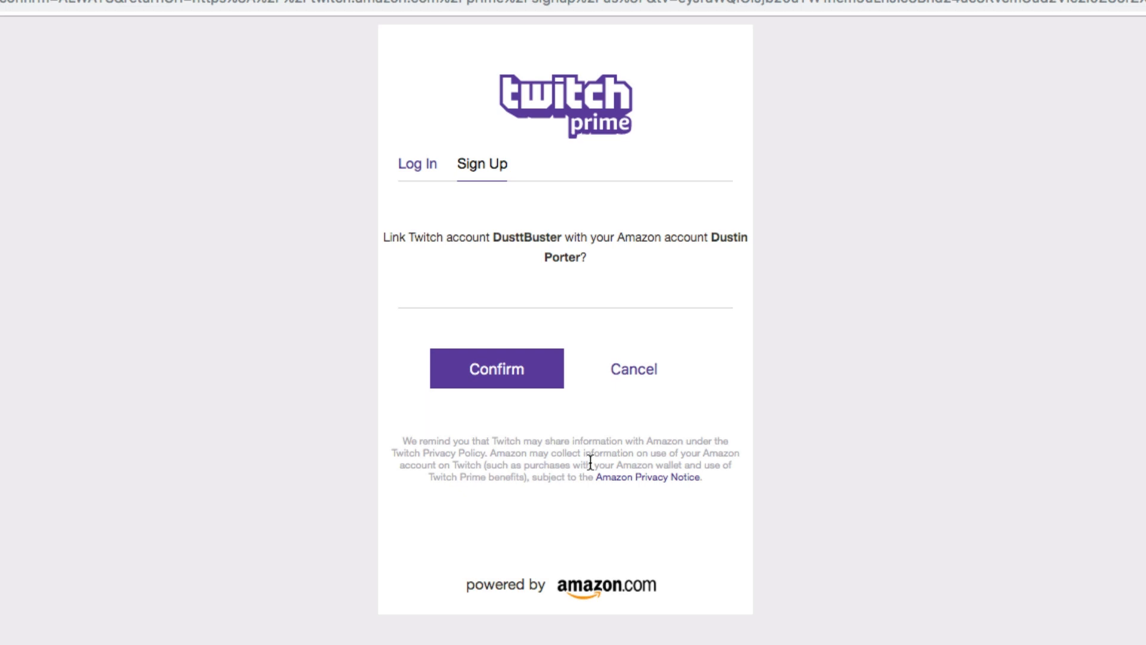
{"action": "mouse_move", "coordinate": [589, 460]}
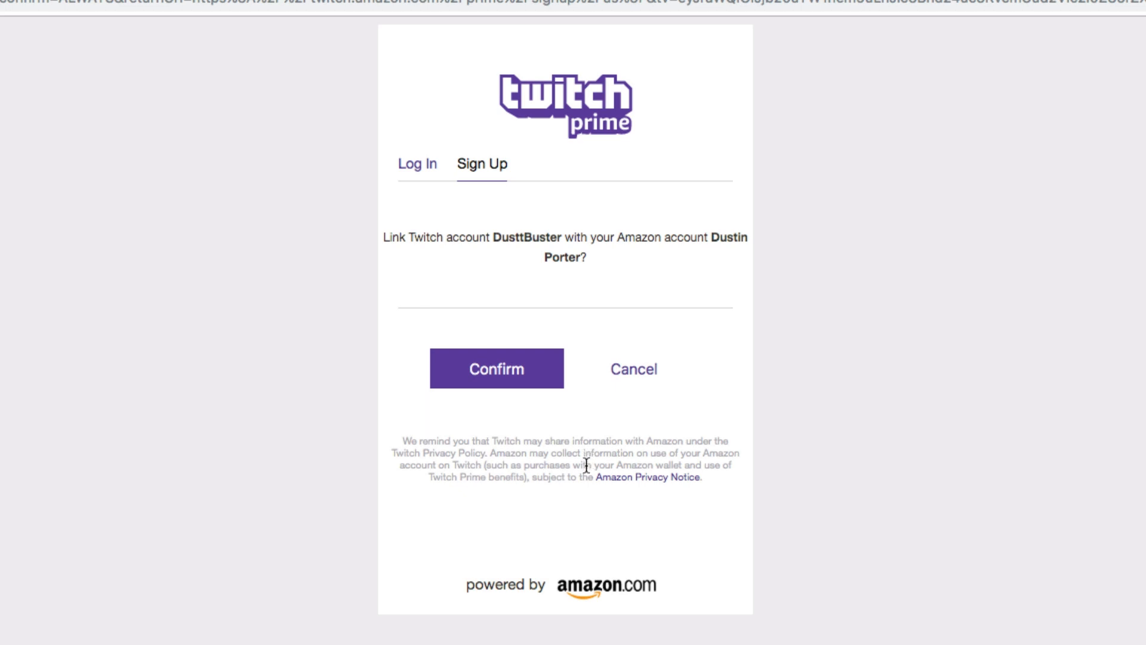
{"action": "mouse_move", "coordinate": [576, 482]}
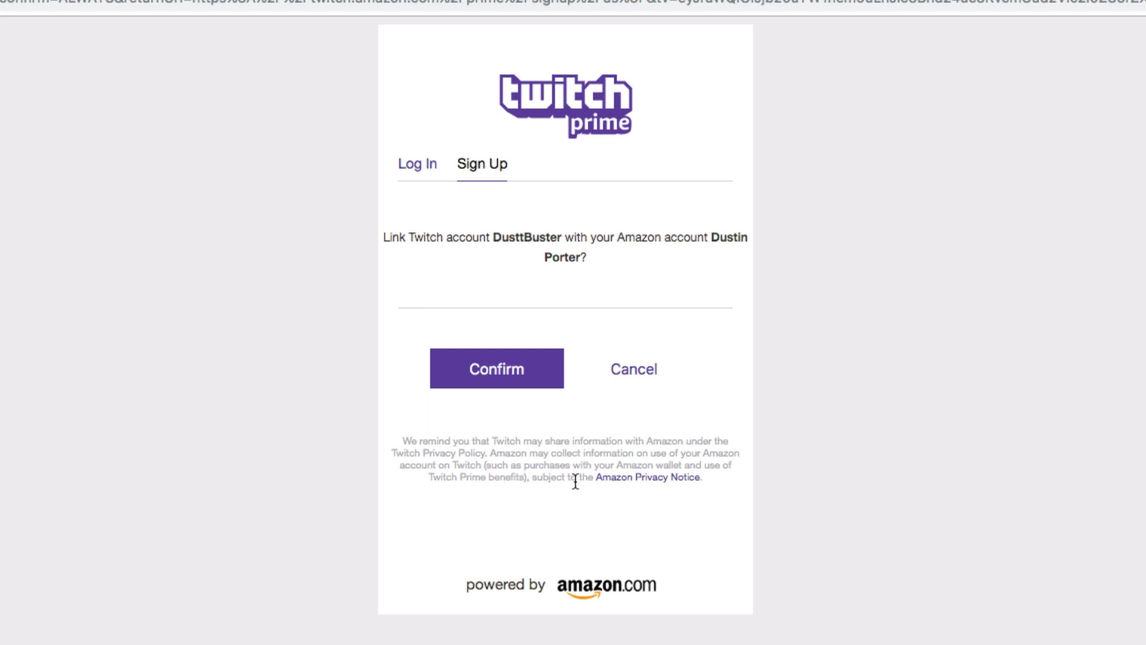
Confirm linking the Twitch account to the Amazon account.
{"action": "left_click", "coordinate": [495, 368]}
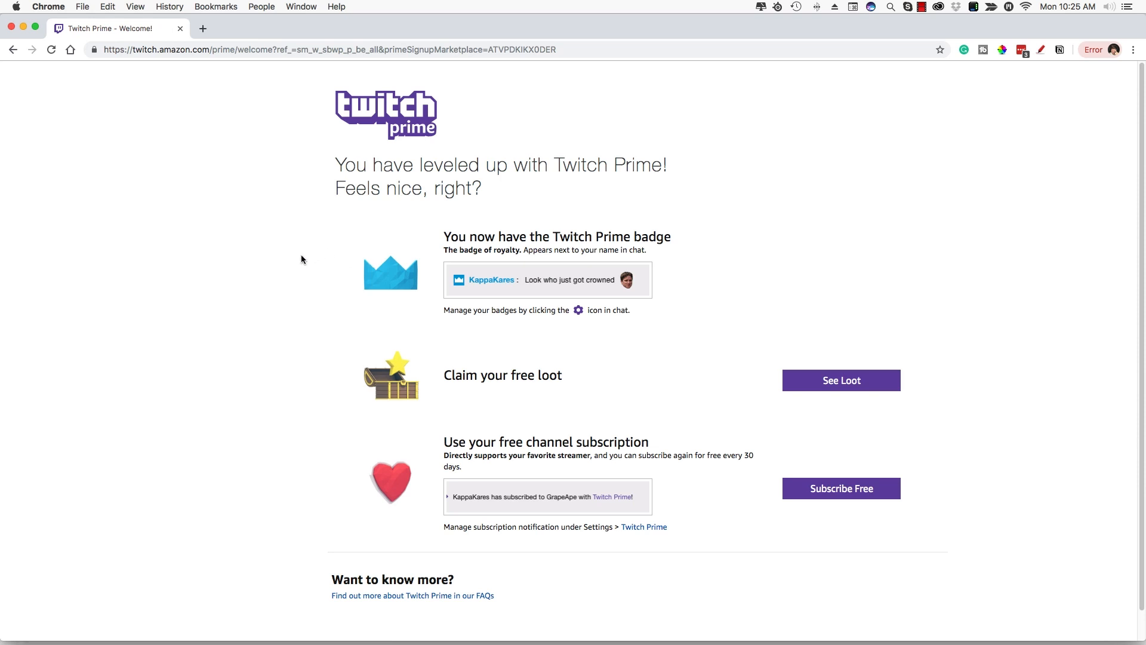
{"action": "mouse_move", "coordinate": [281, 271]}
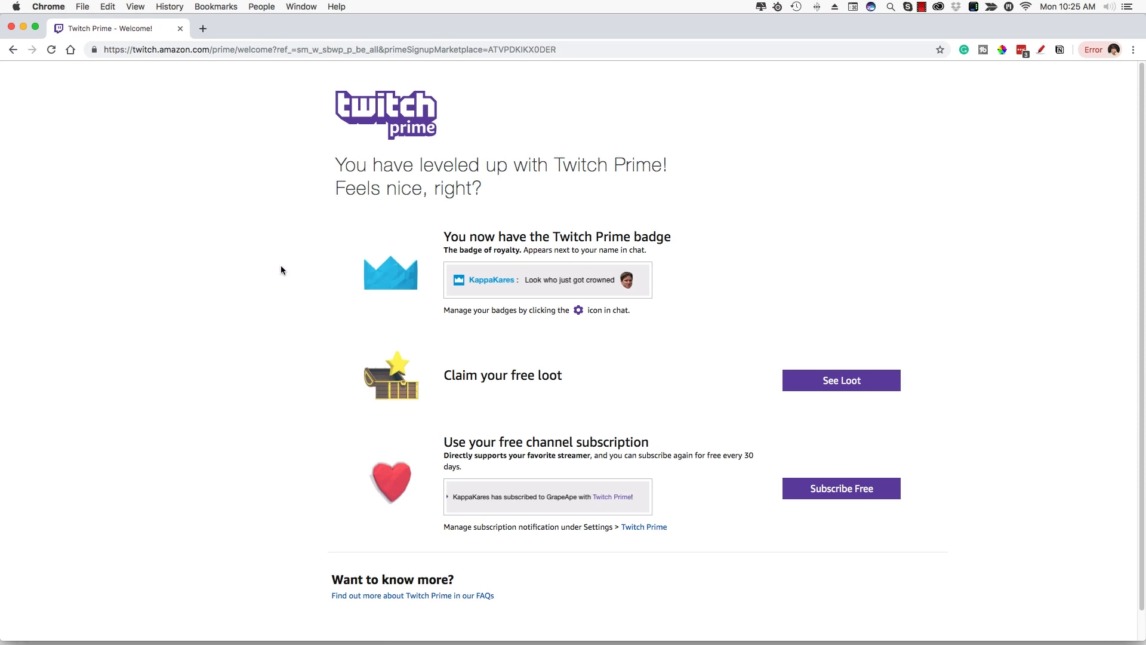
{"action": "mouse_move", "coordinate": [275, 273]}
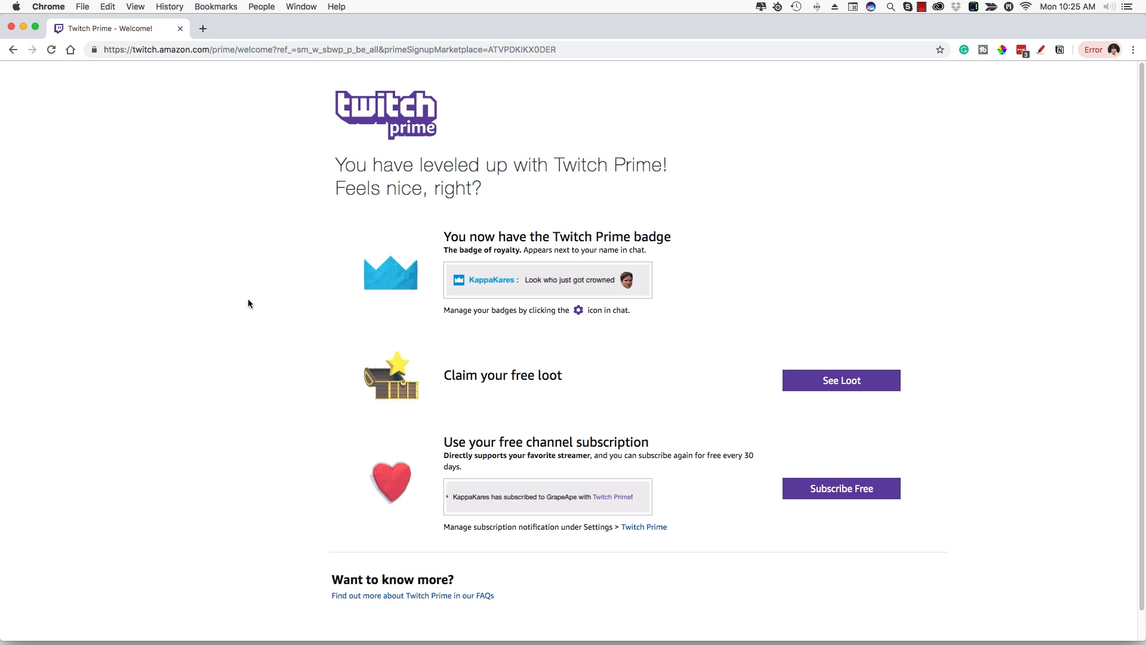
Scroll down the welcome page to review the Prime badge, loot and subscription benefits.
{"action": "scroll", "scroll_direction": "down", "scroll_amount": 3}
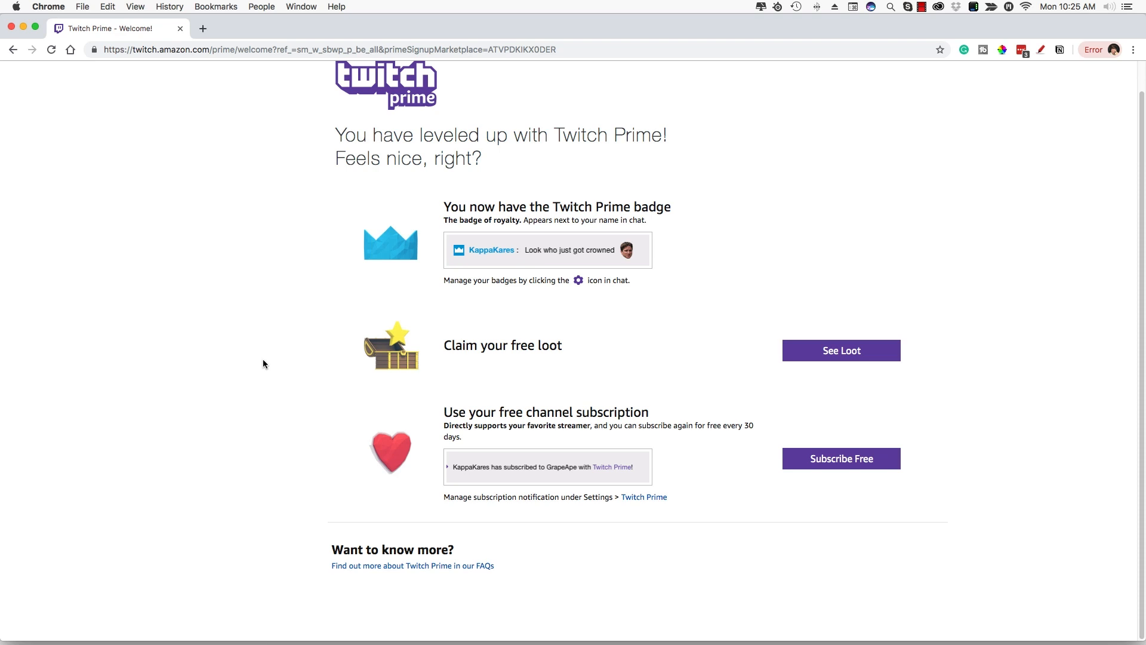
{"action": "mouse_move", "coordinate": [245, 351]}
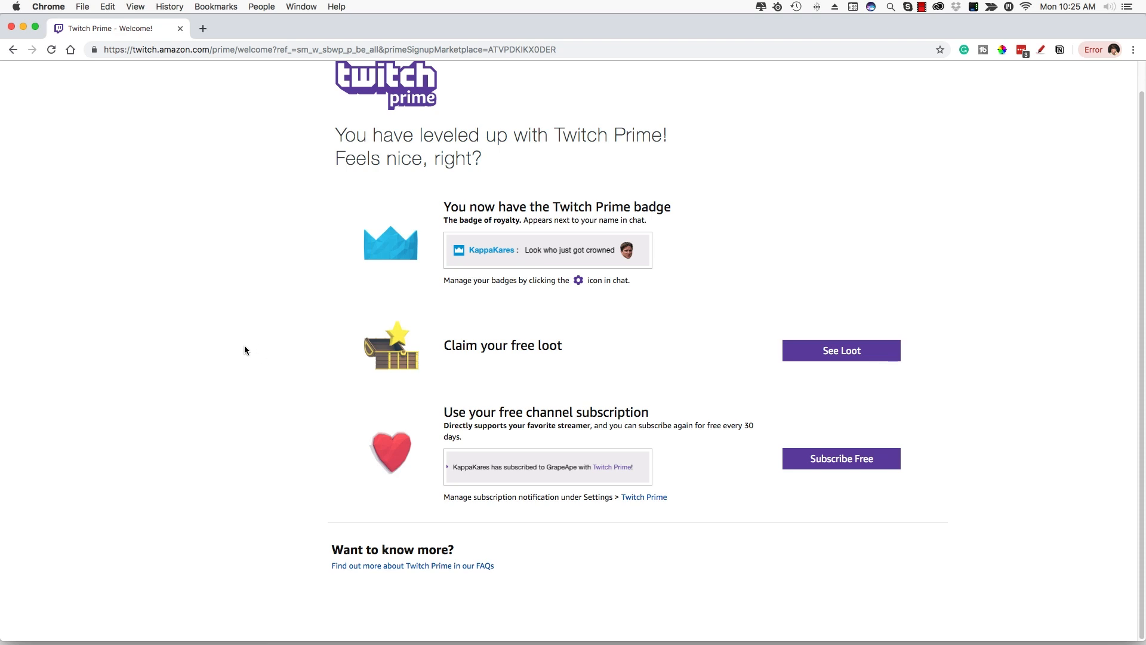
{"action": "mouse_move", "coordinate": [202, 300]}
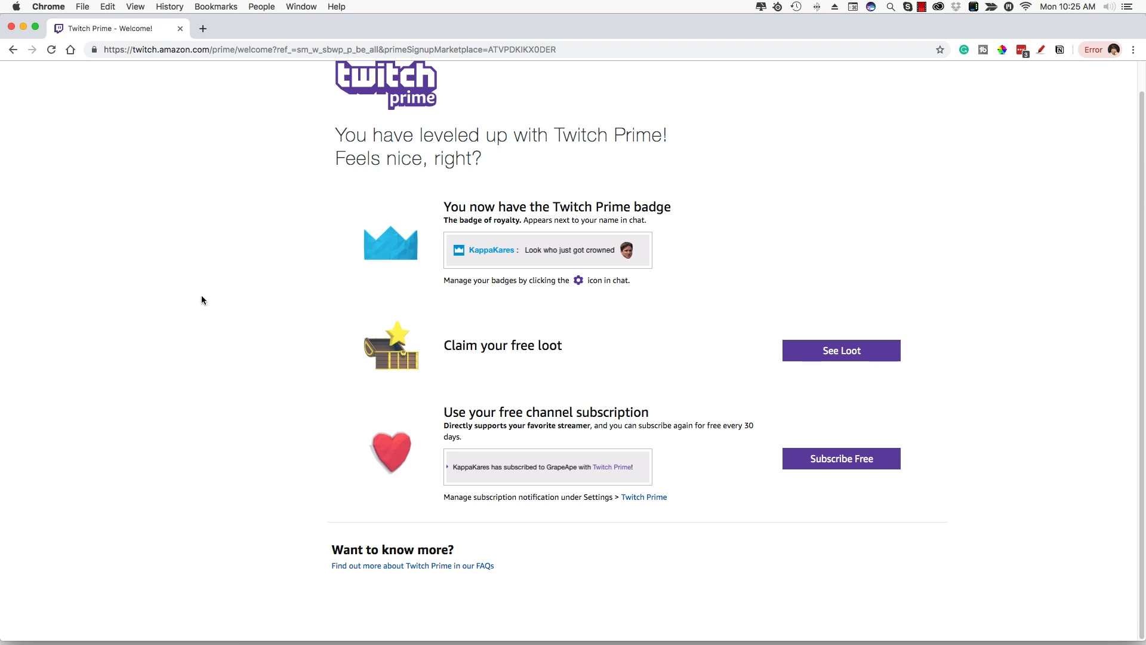
{"action": "mouse_move", "coordinate": [188, 317]}
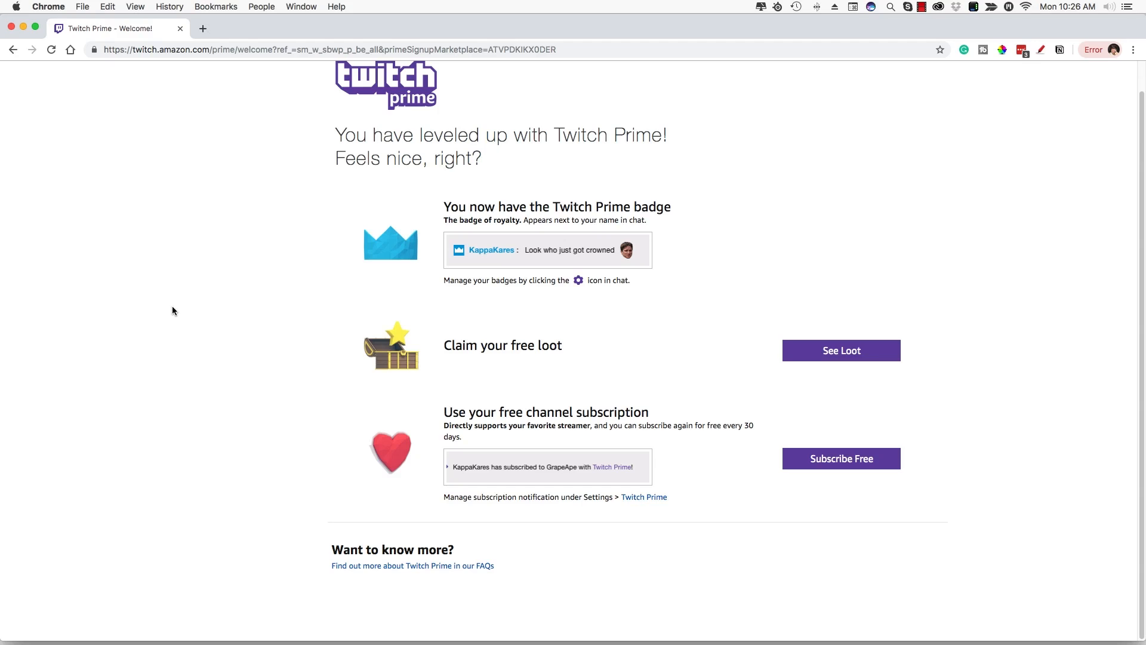
{"action": "mouse_move", "coordinate": [151, 304]}
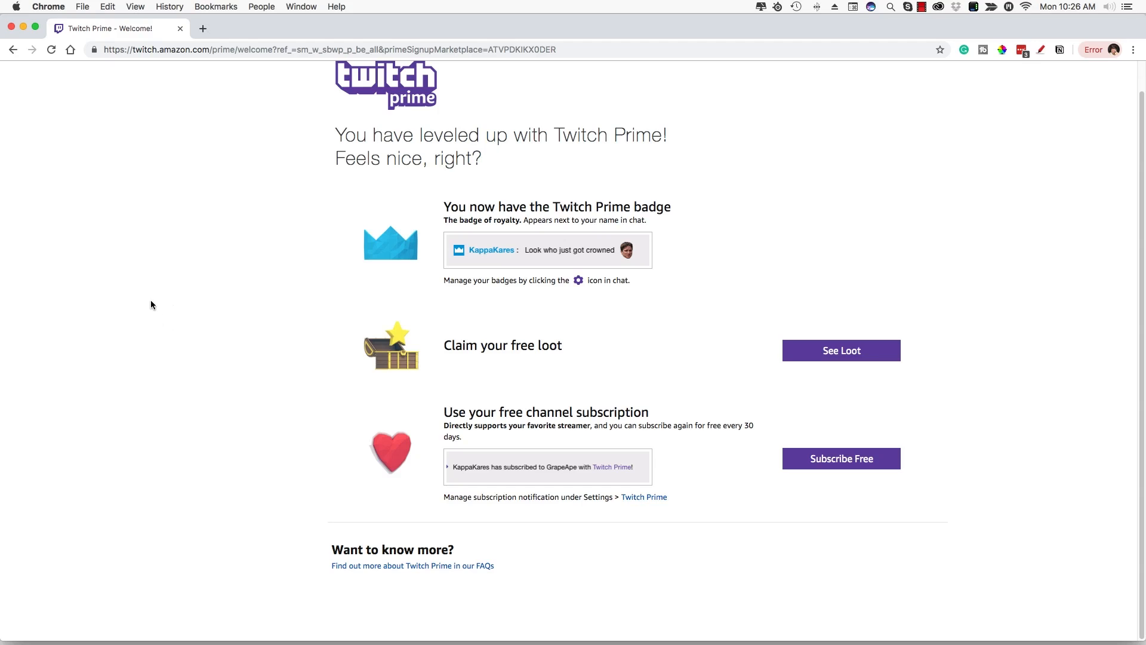
{"action": "mouse_move", "coordinate": [150, 306]}
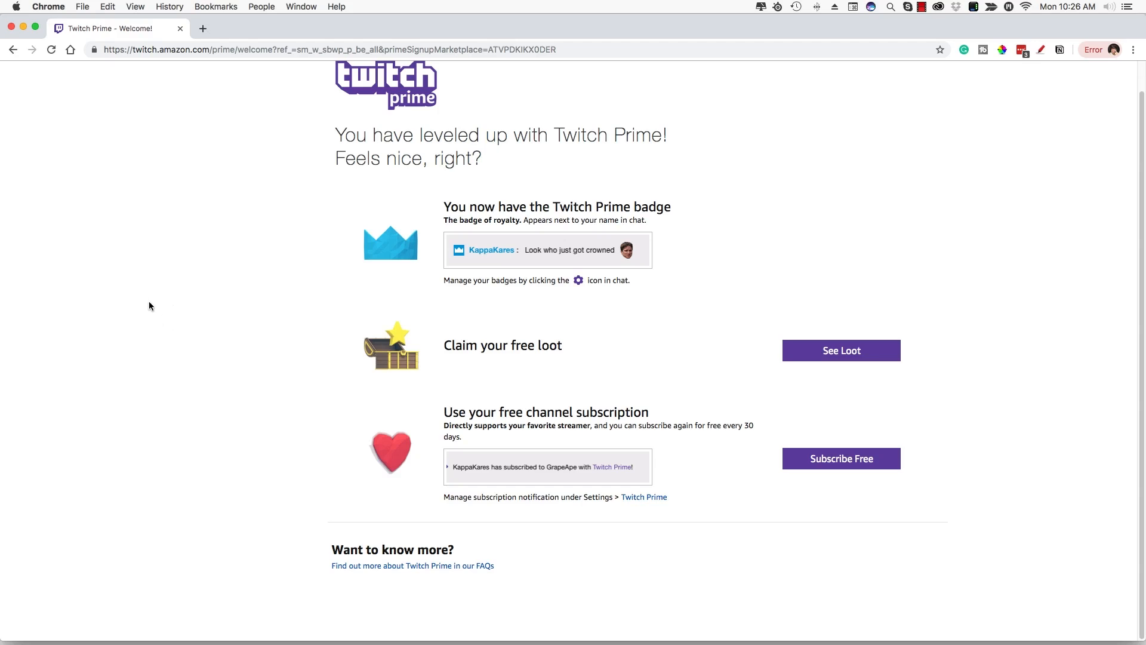